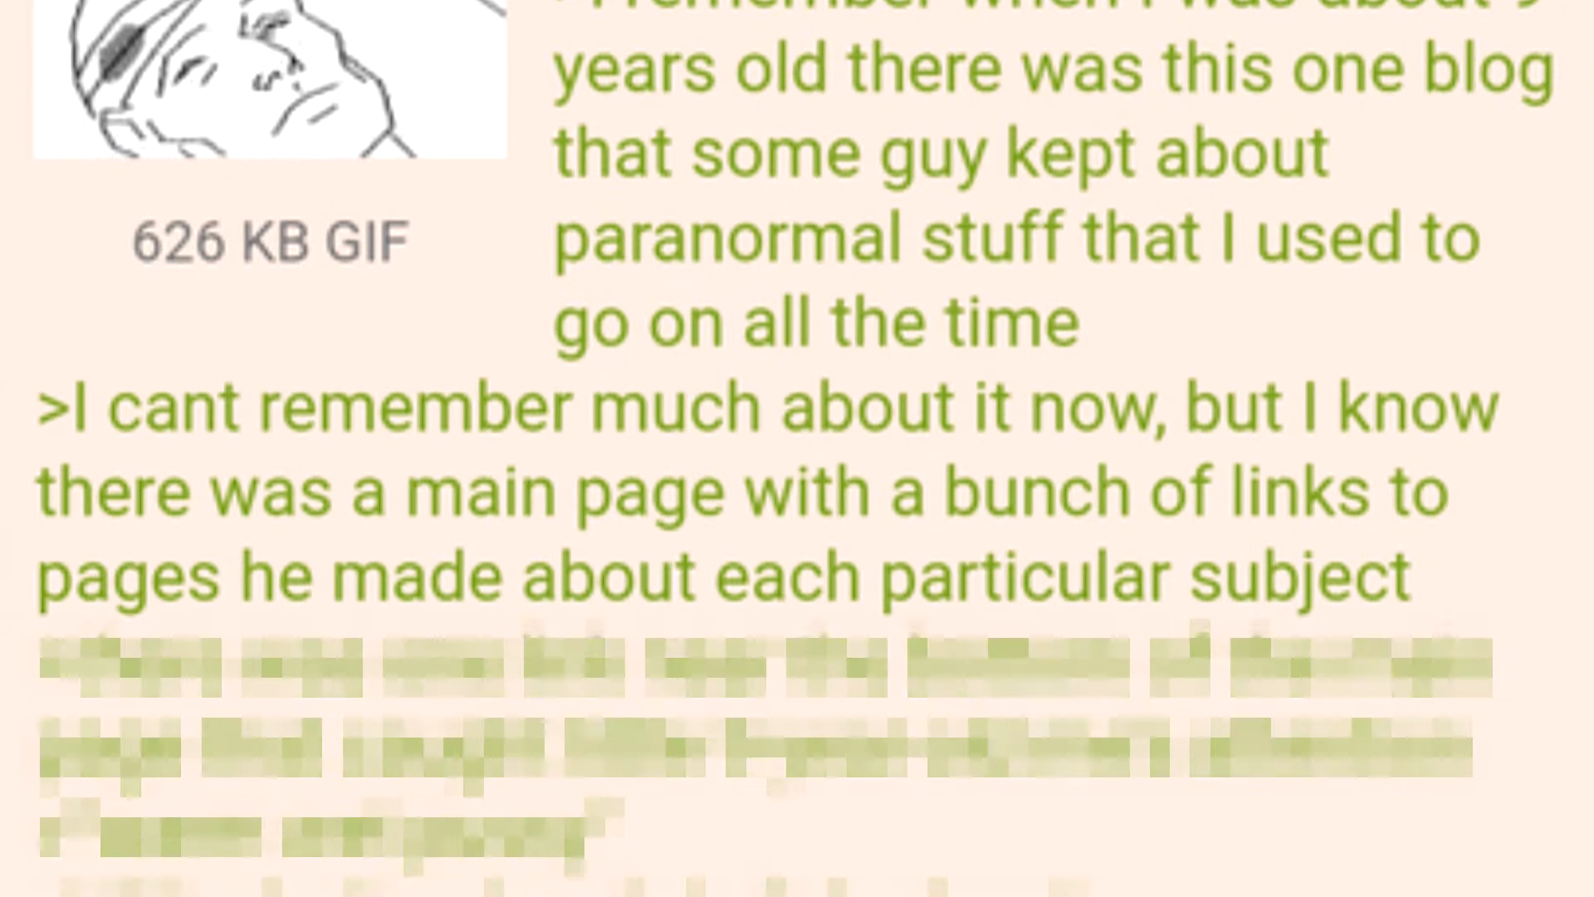
scroll(down, 3)
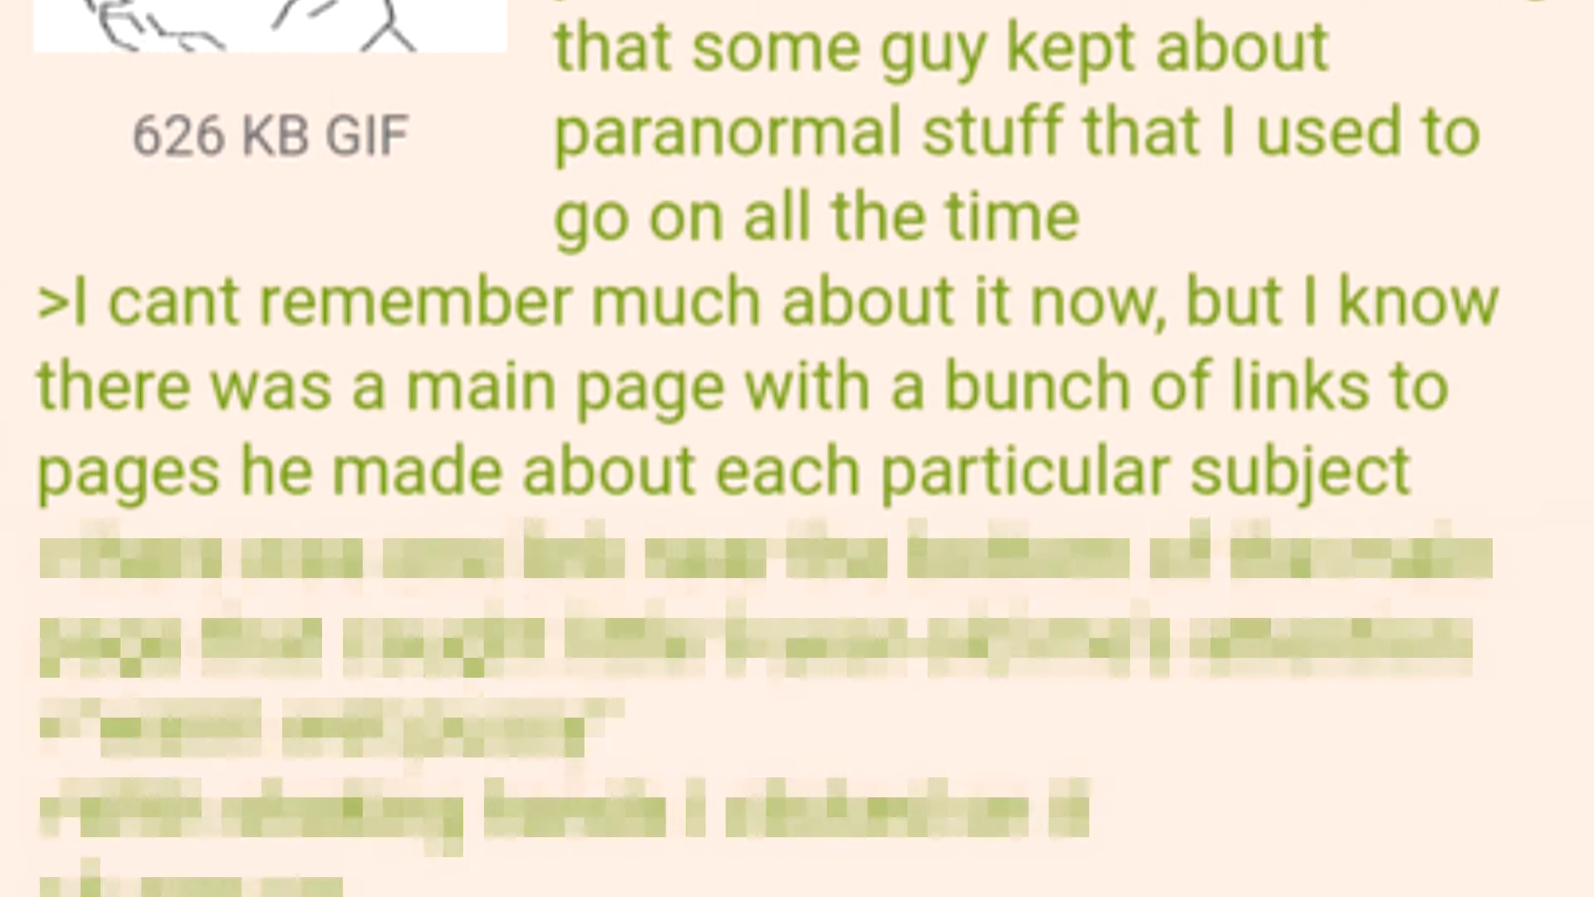
scroll(down, 3)
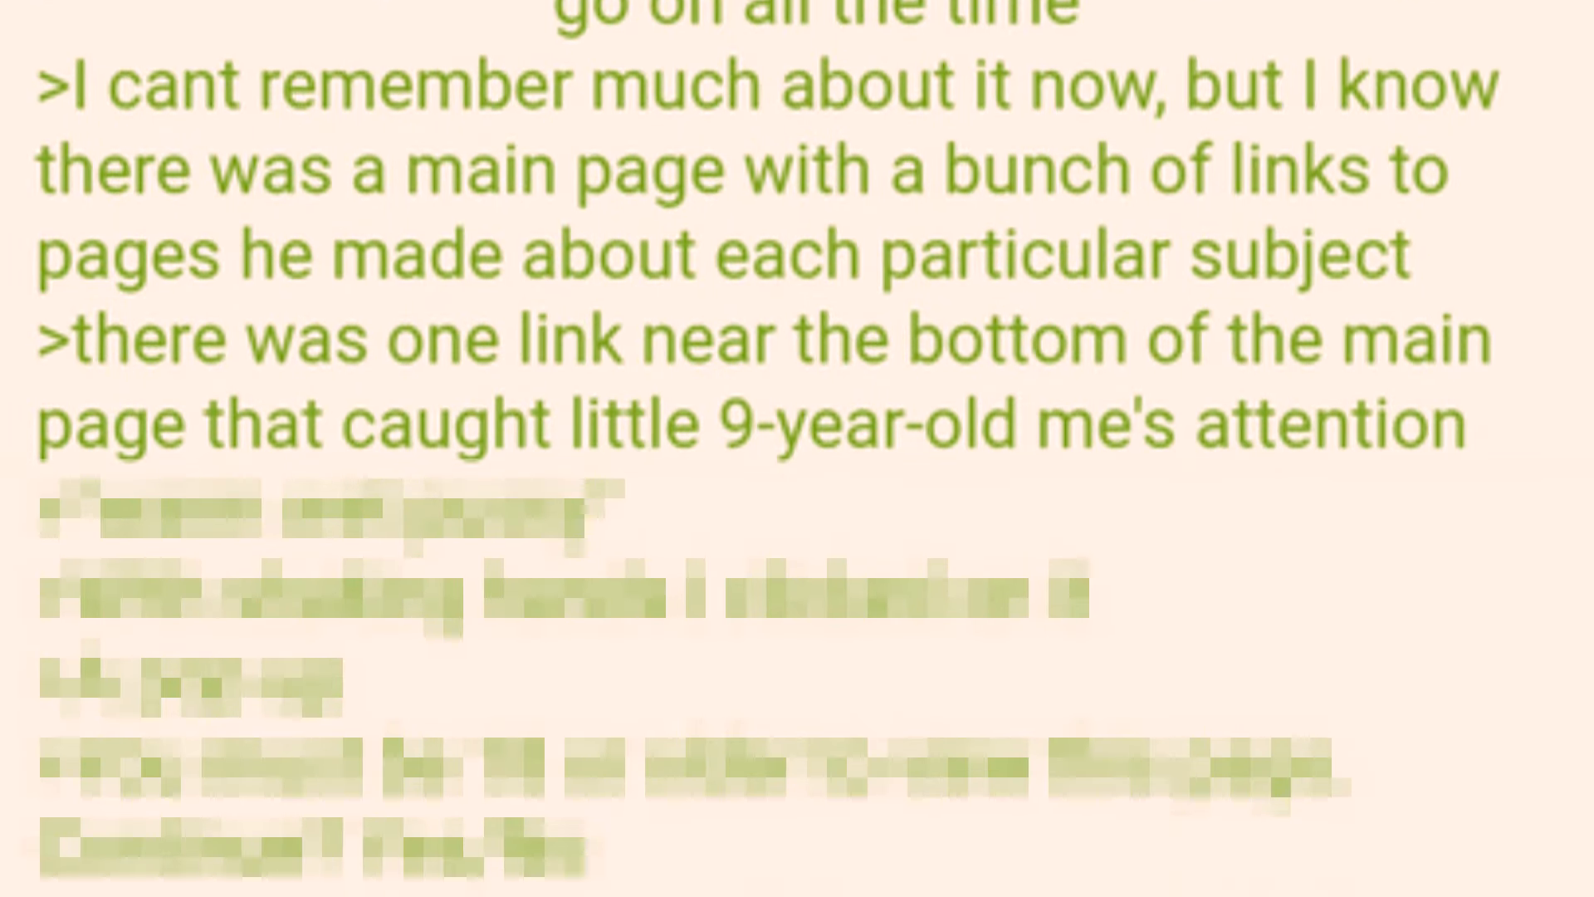
scroll(down, 3)
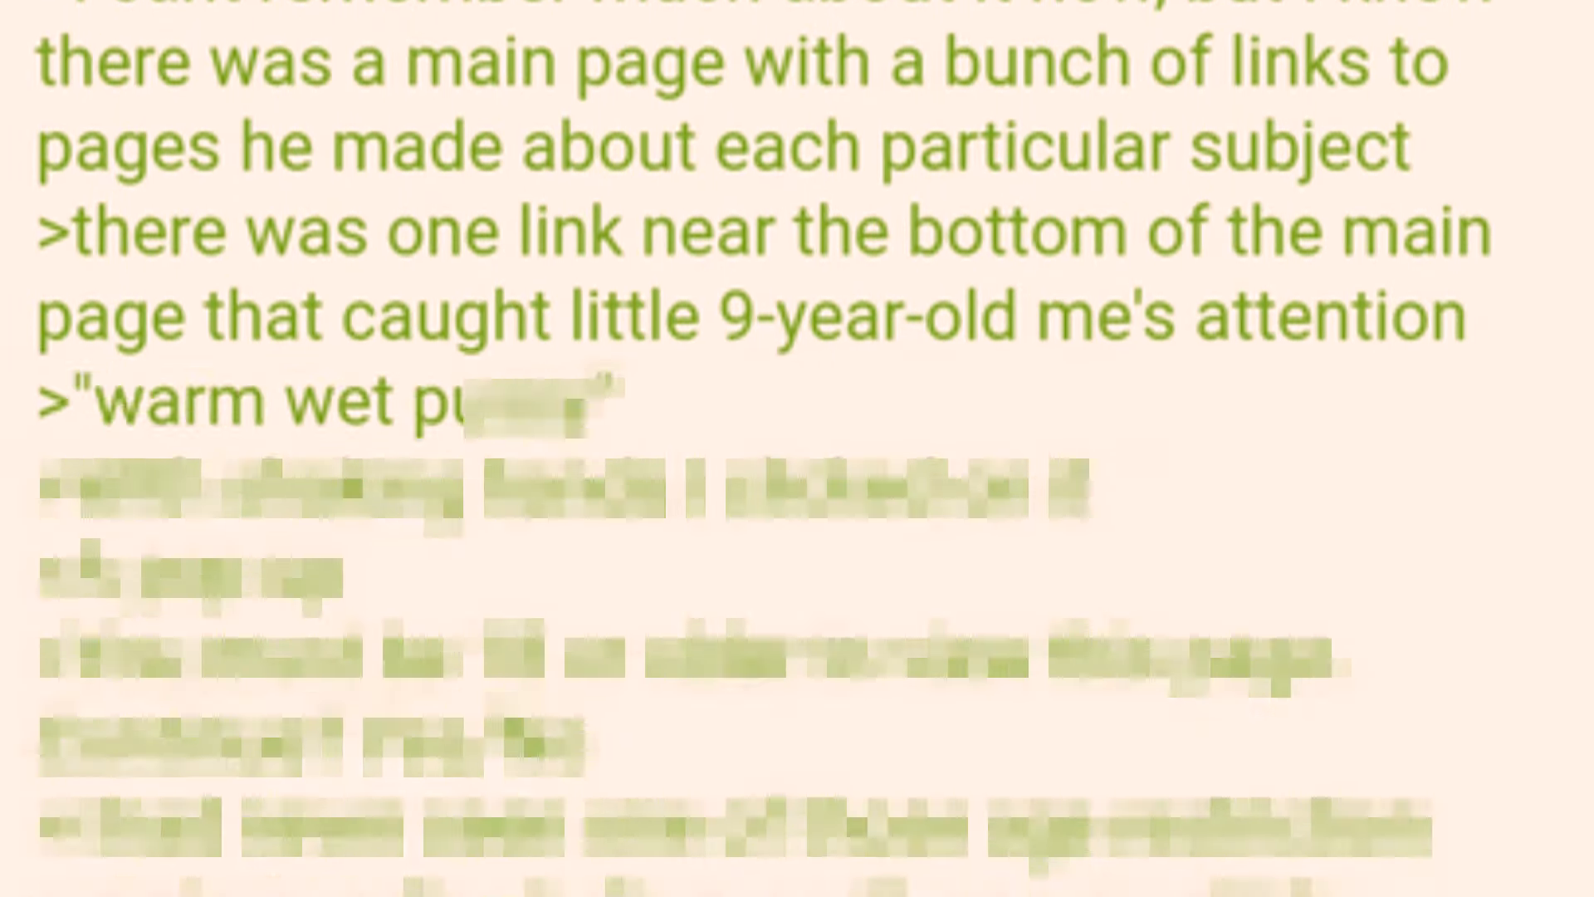
scroll(down, 3)
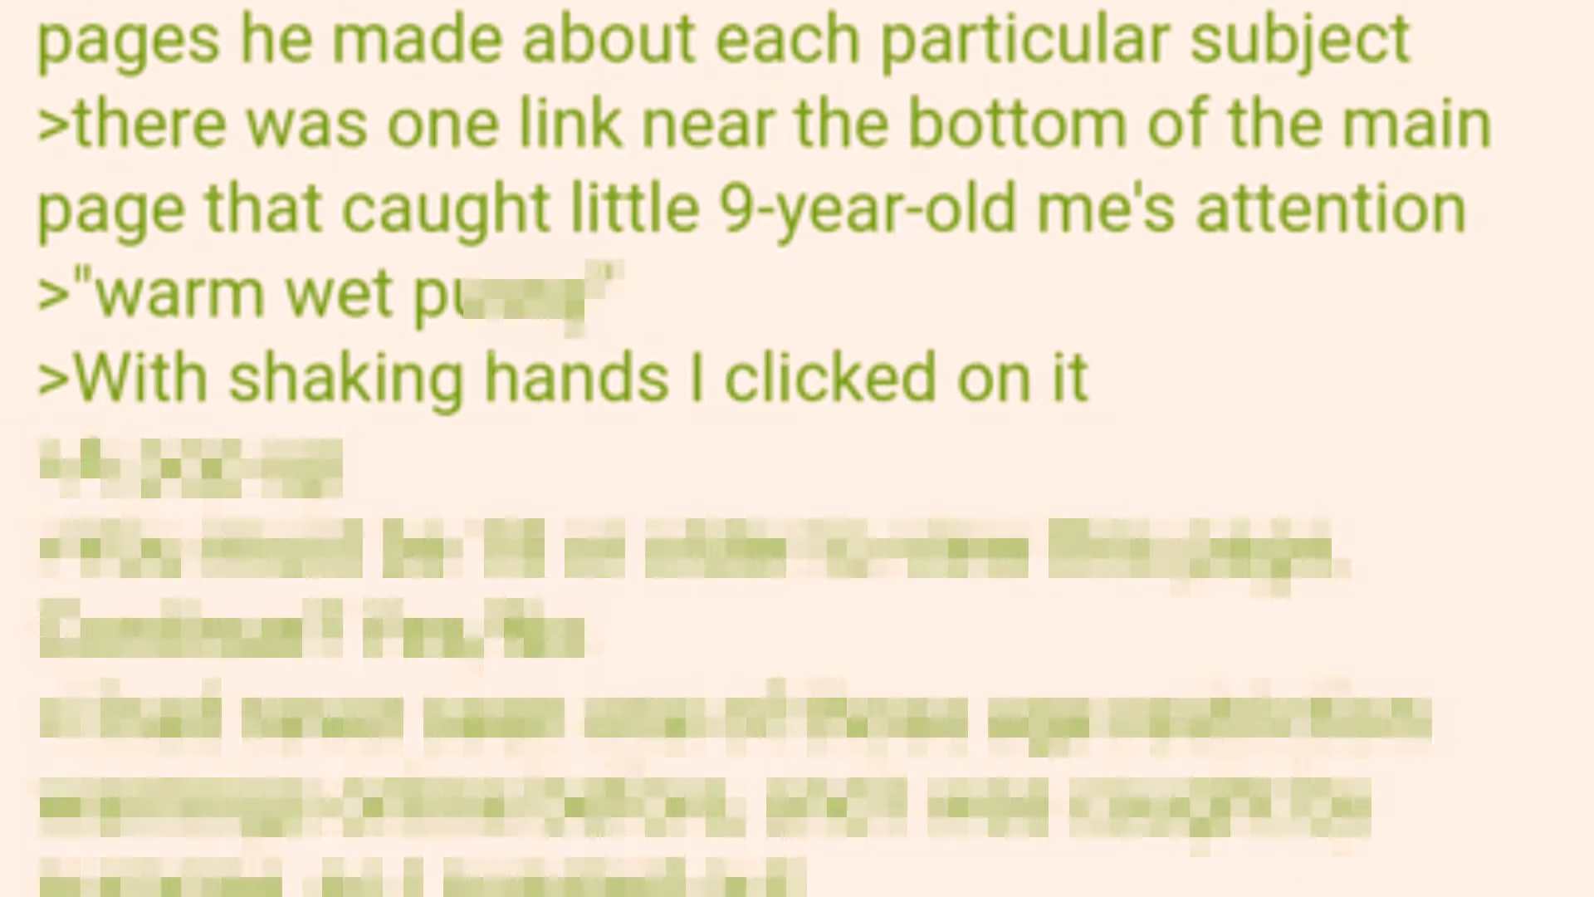
scroll(down, 3)
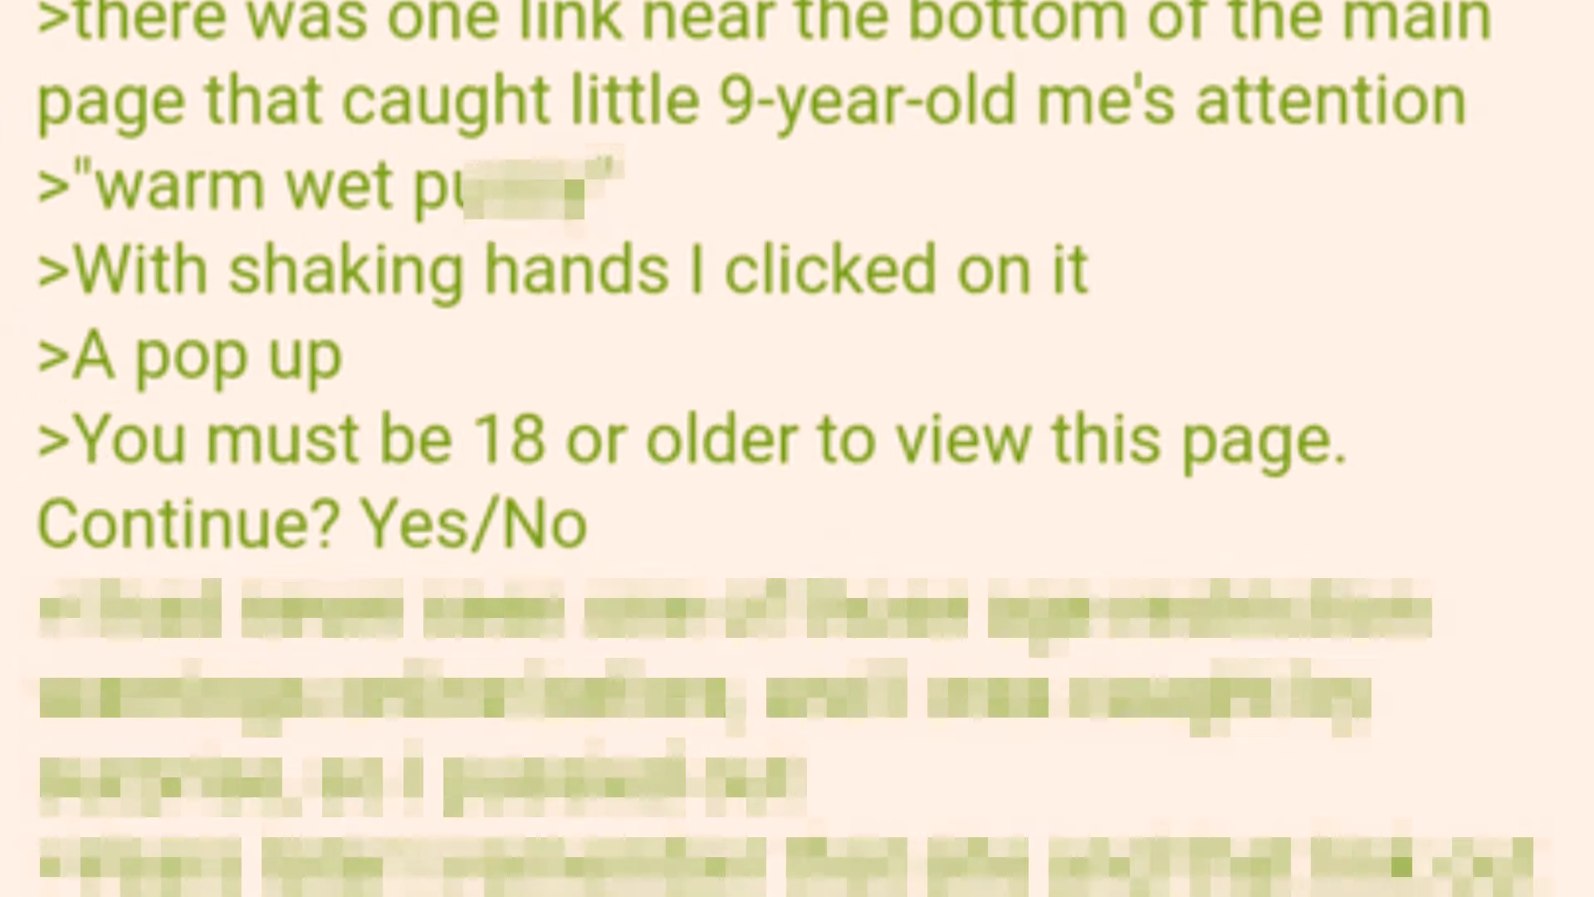
scroll(down, 3)
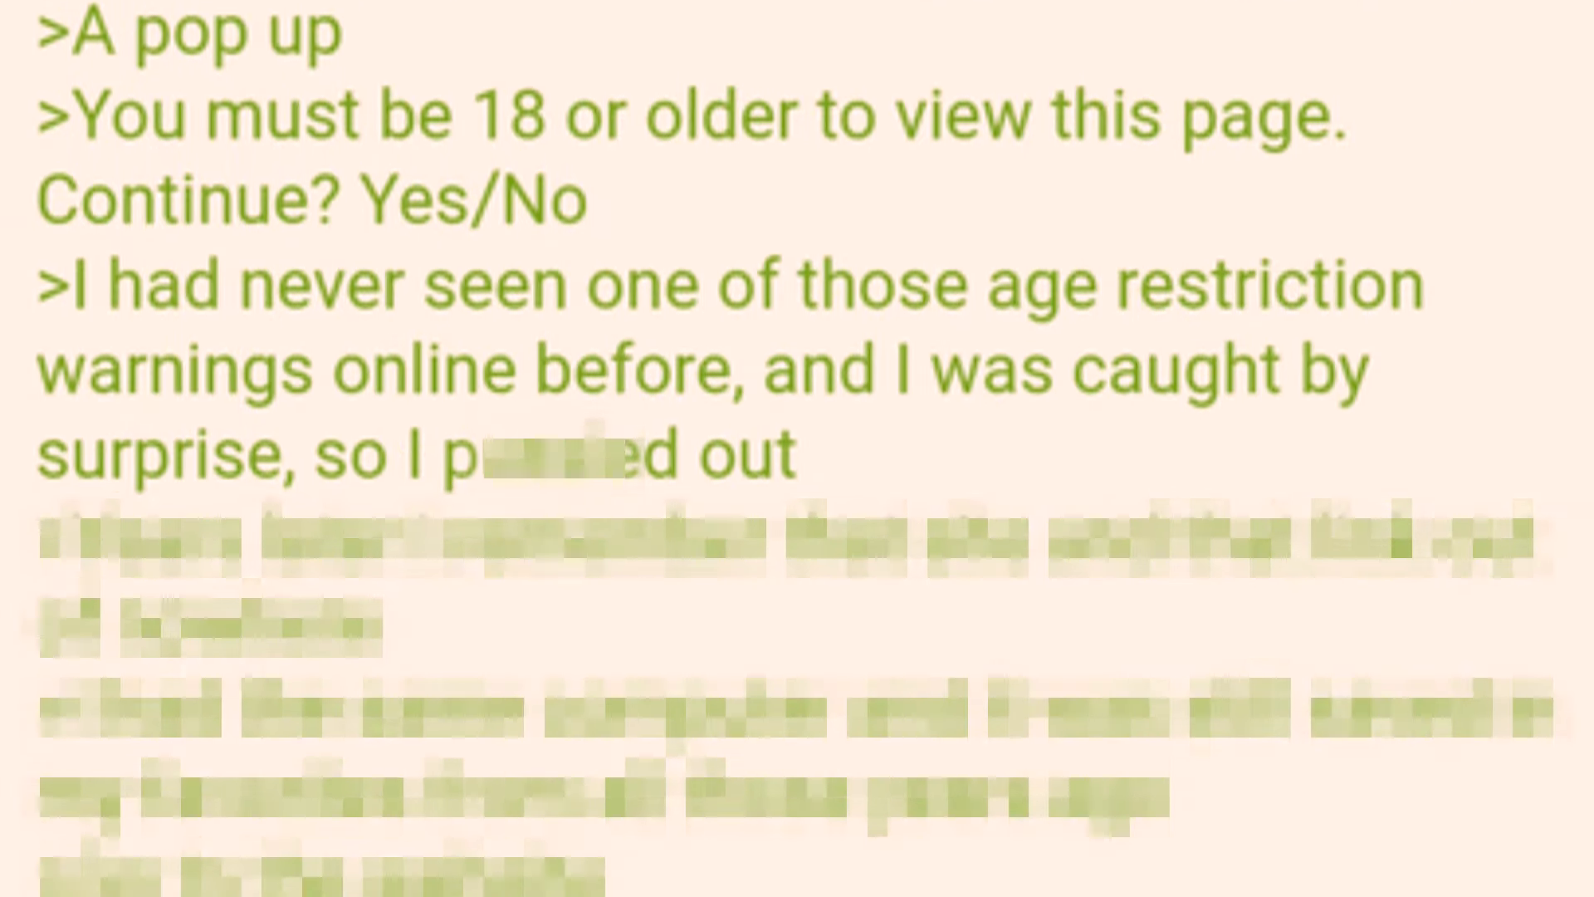
scroll(down, 3)
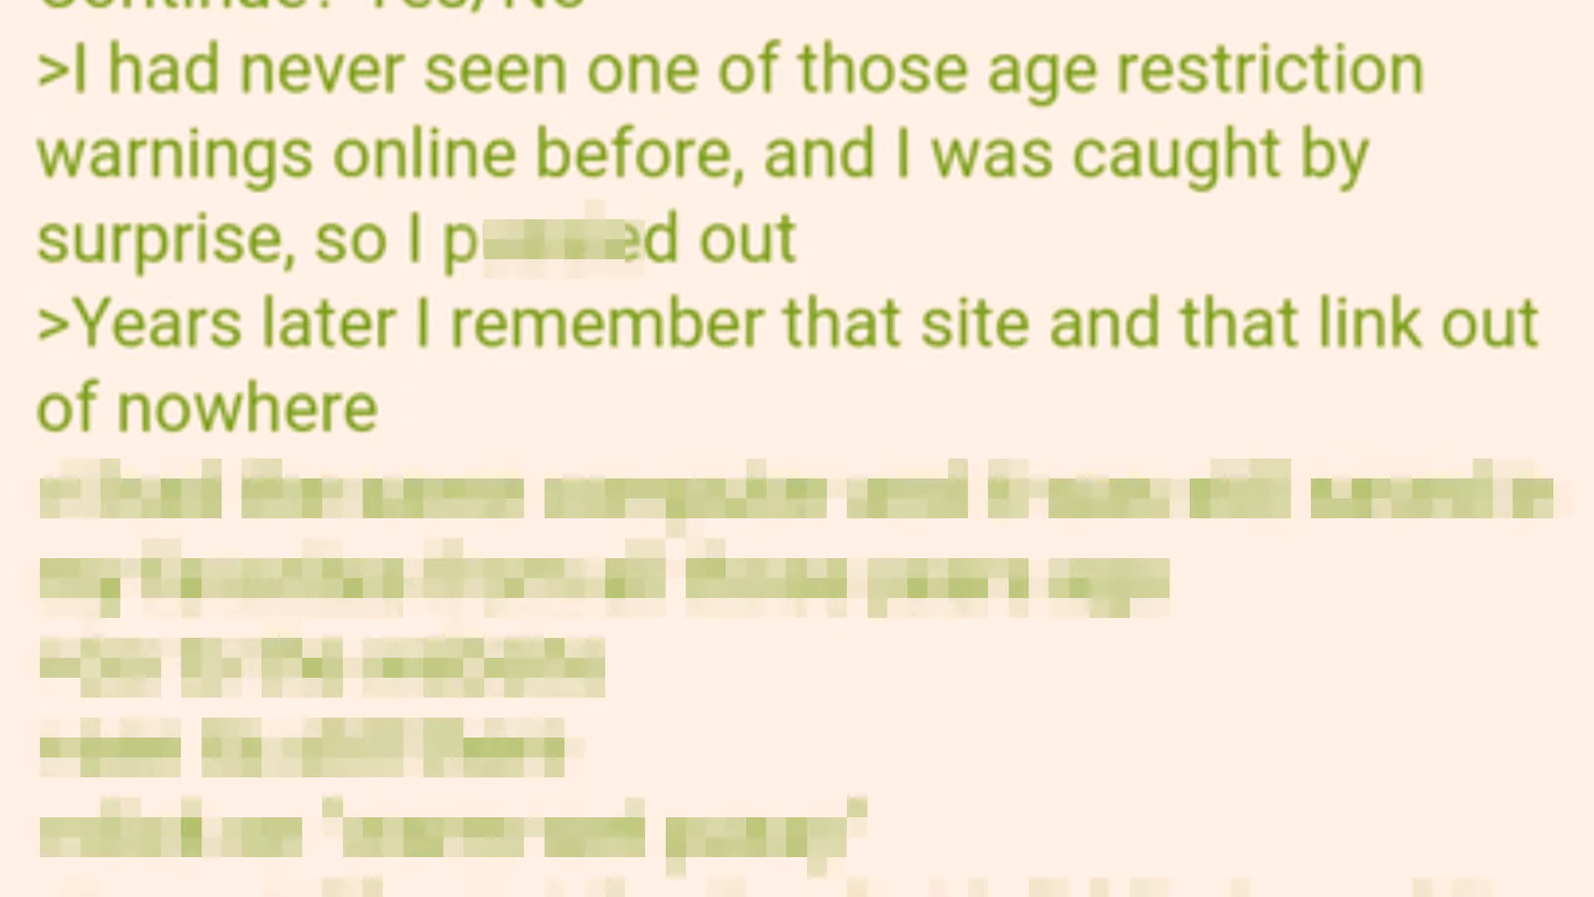
scroll(down, 3)
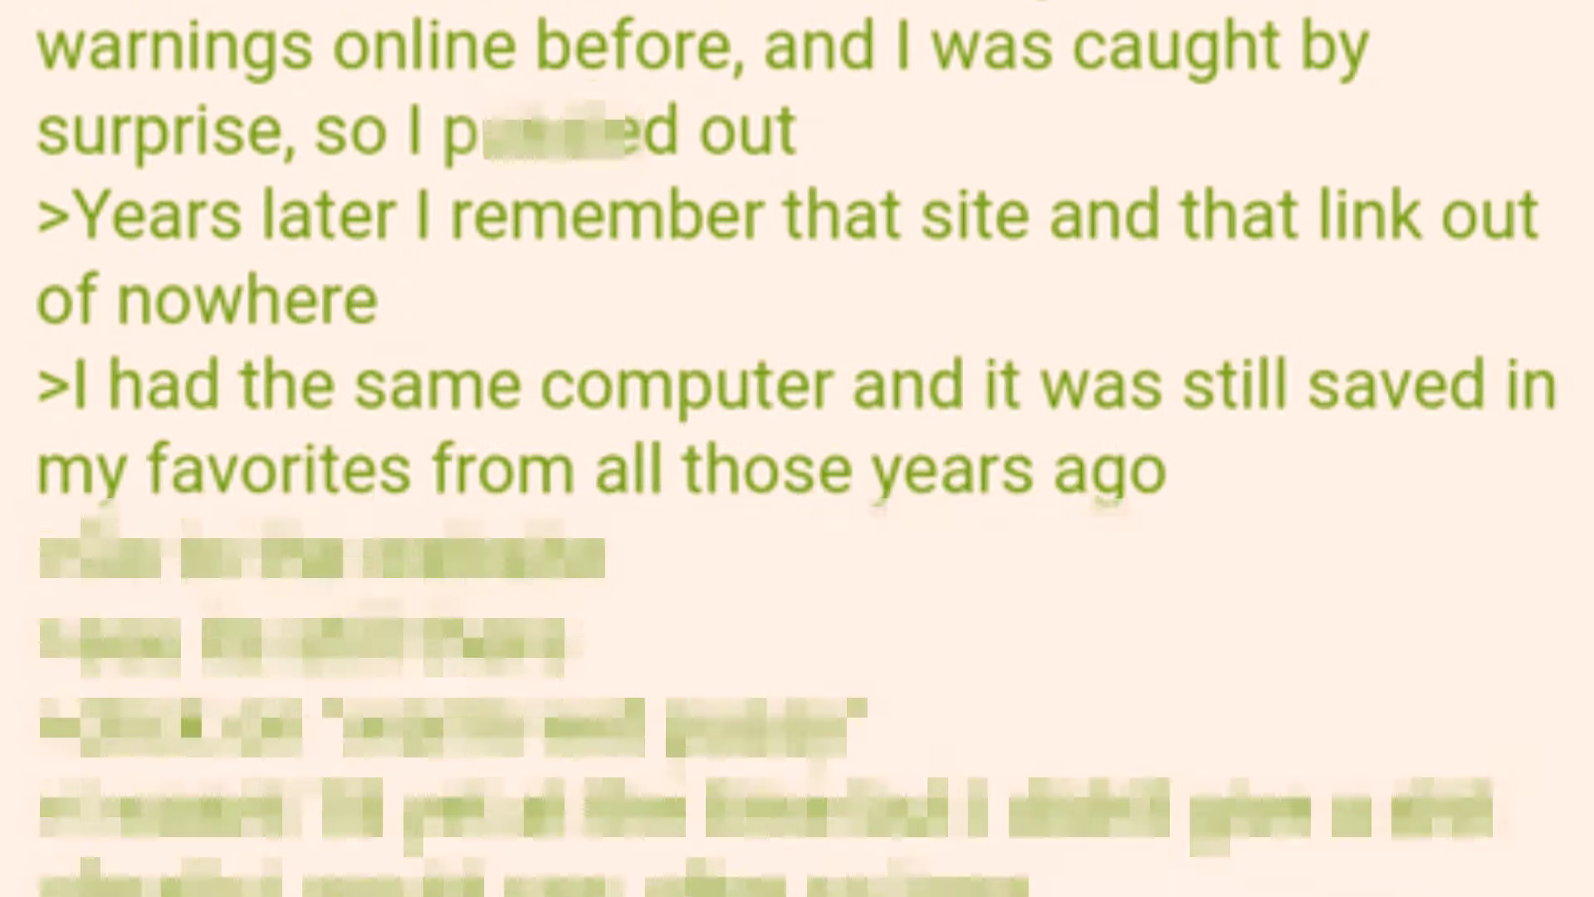
scroll(down, 3)
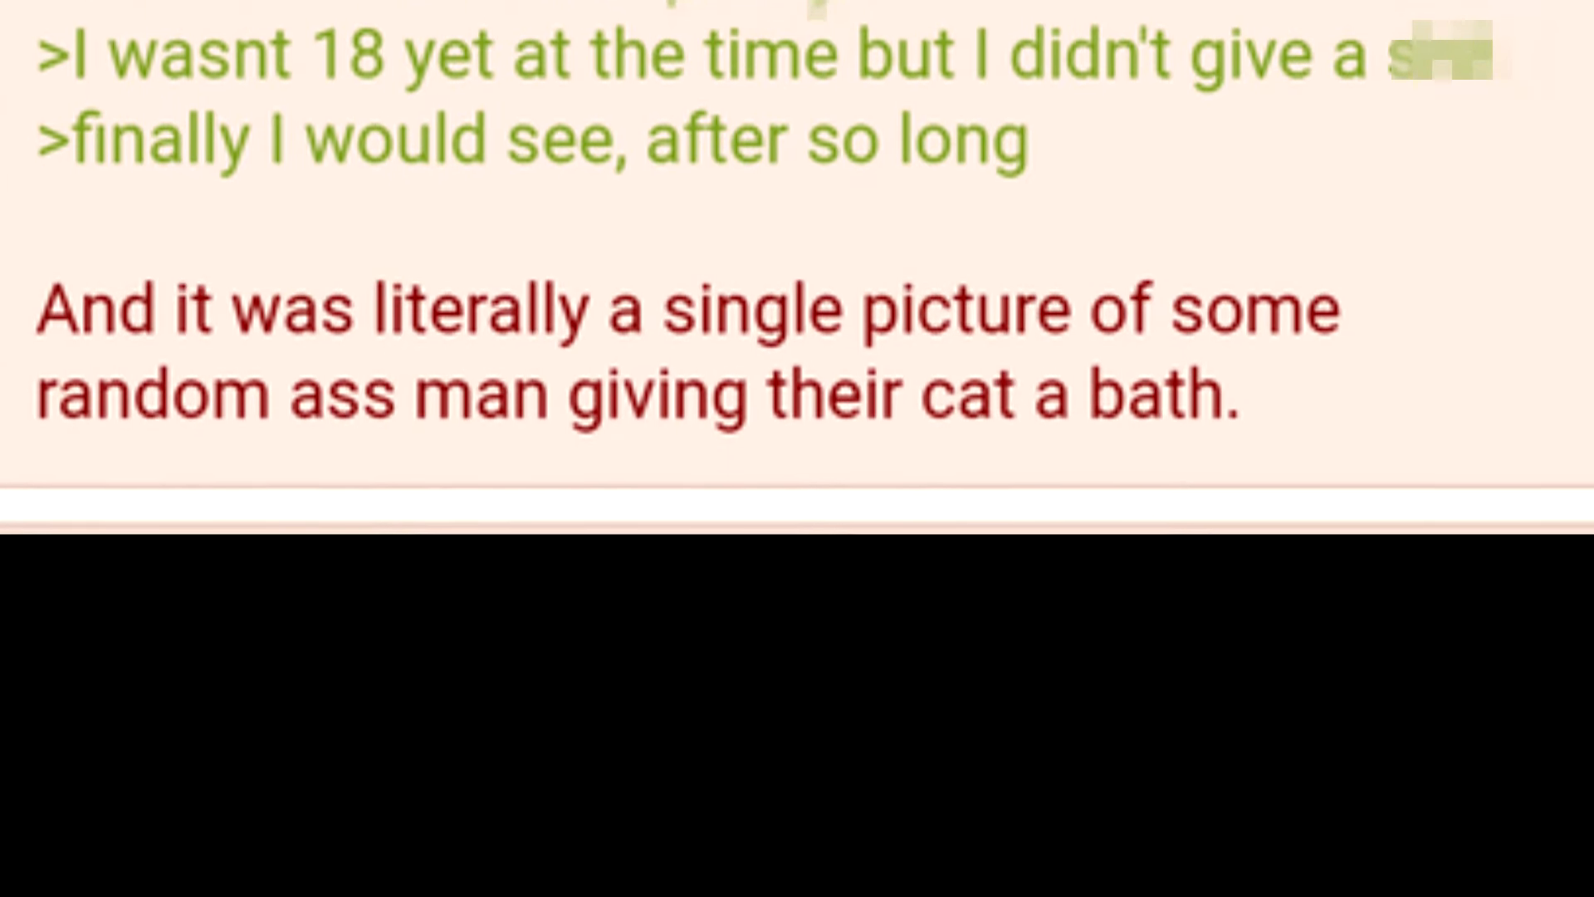
scroll(up, 3)
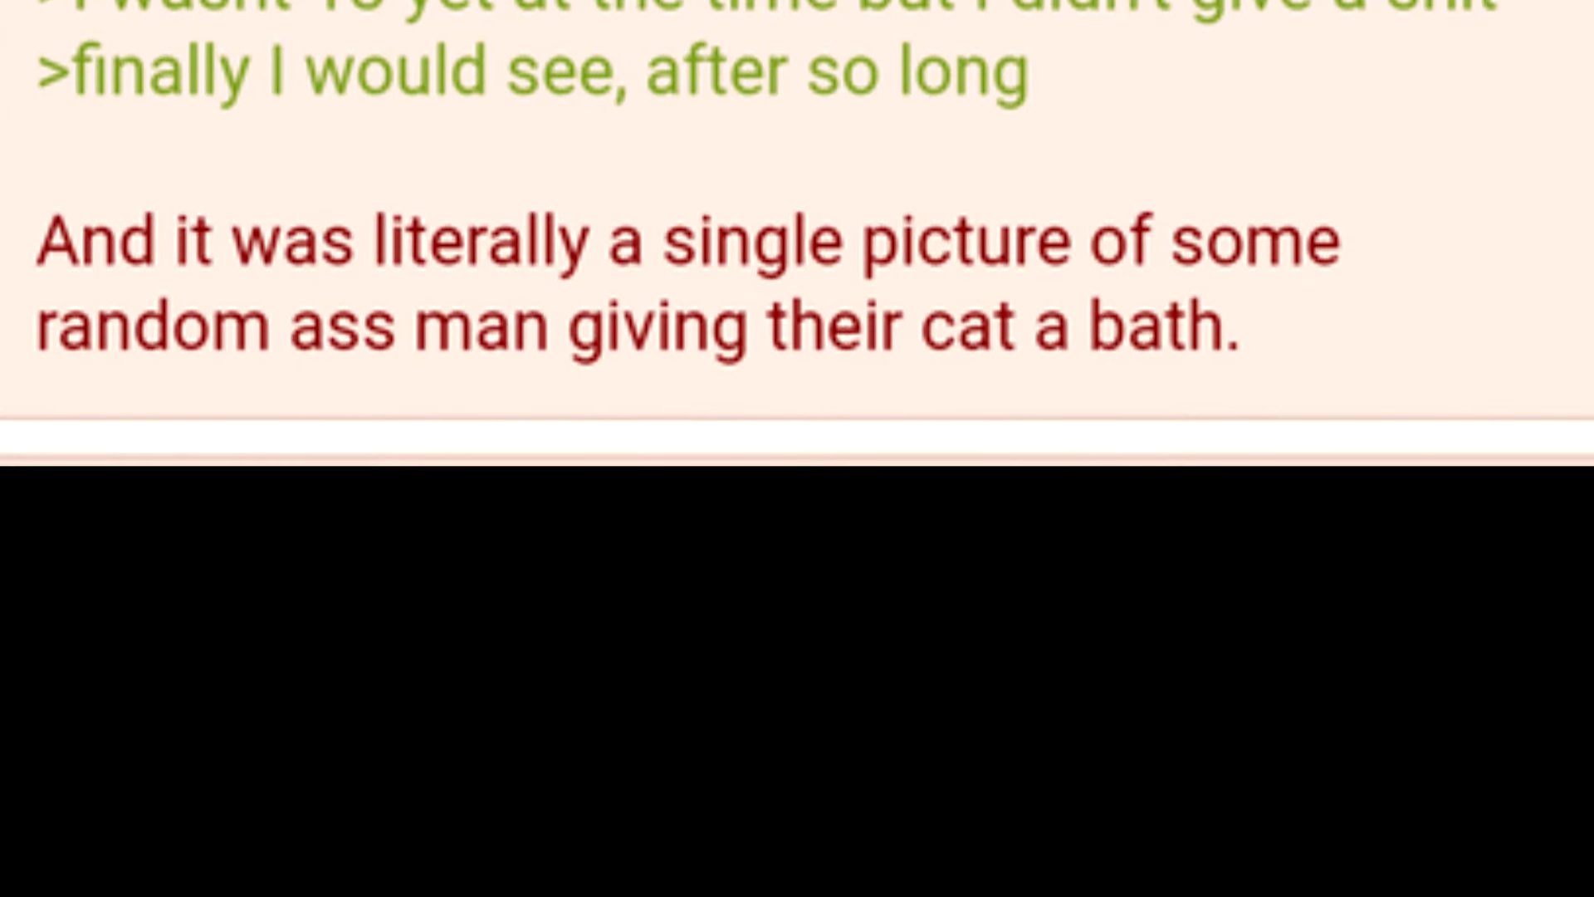